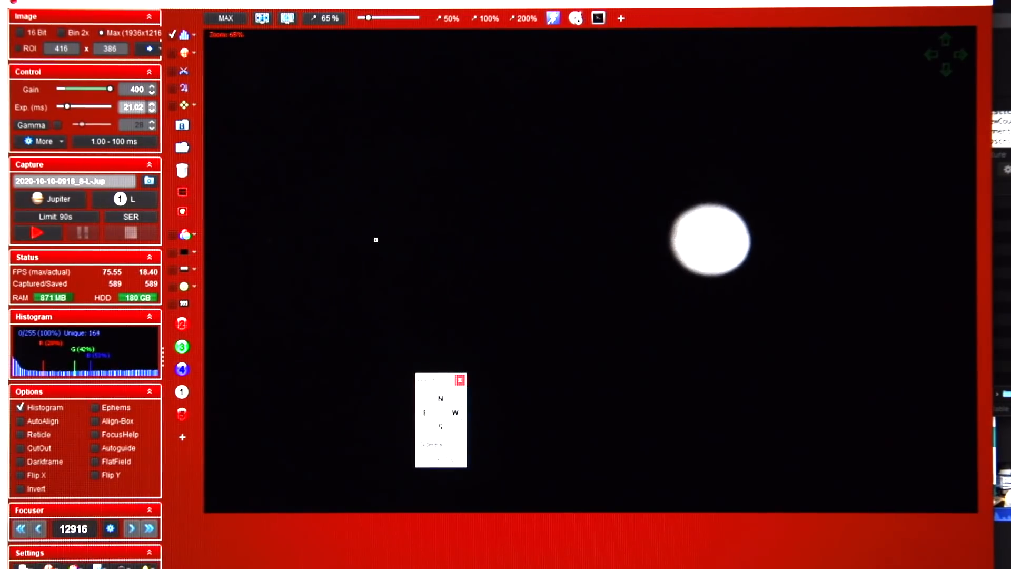
Step: Show Jupiter's ephemeris and moon markers, then draw a 456x418 region around the planet
click(95, 407)
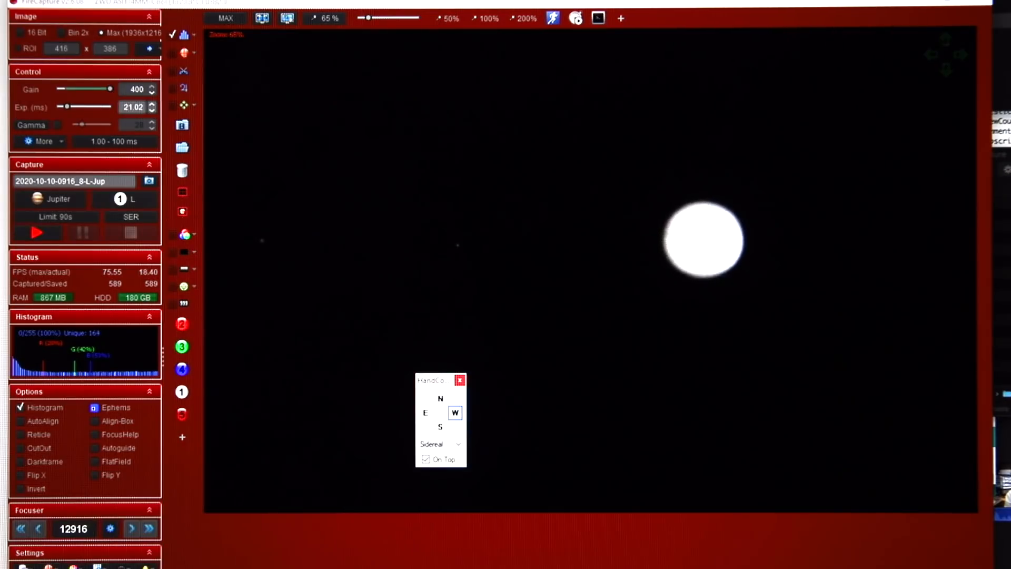
click(96, 408)
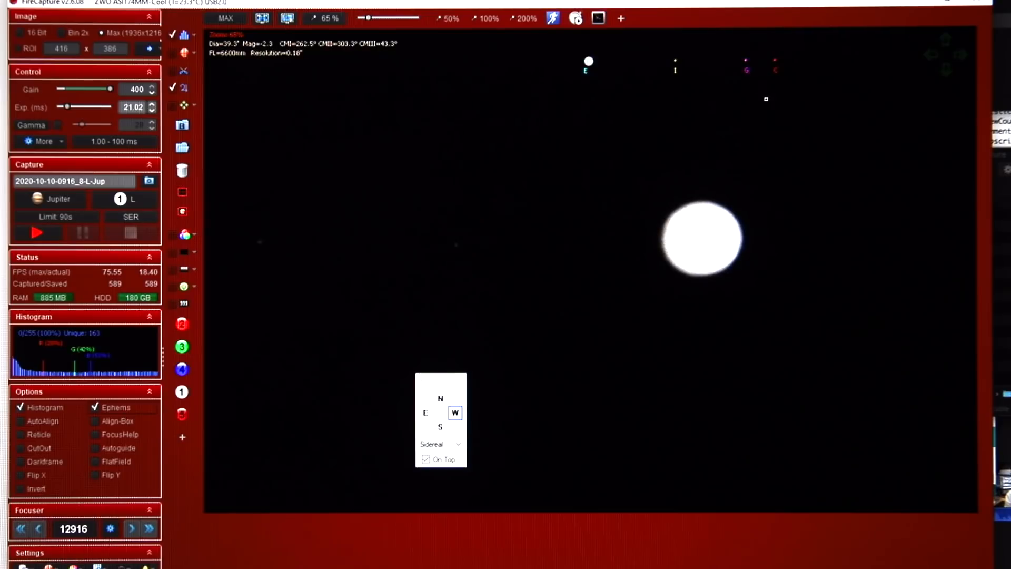
drag(111, 89, 89, 89)
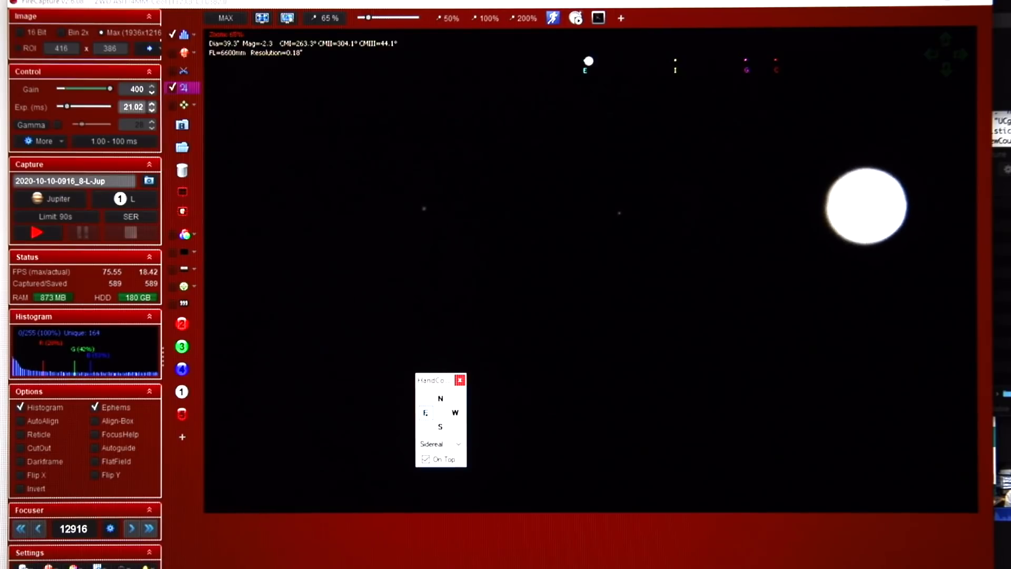
click(426, 412)
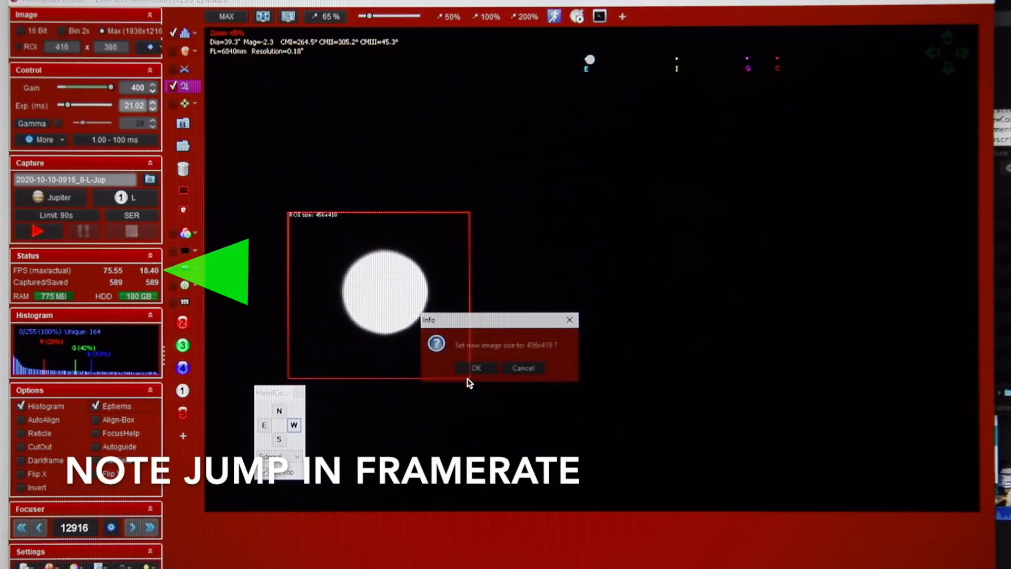
Step: Confirm the 456x418 crop and lower the gain to 189
click(476, 368)
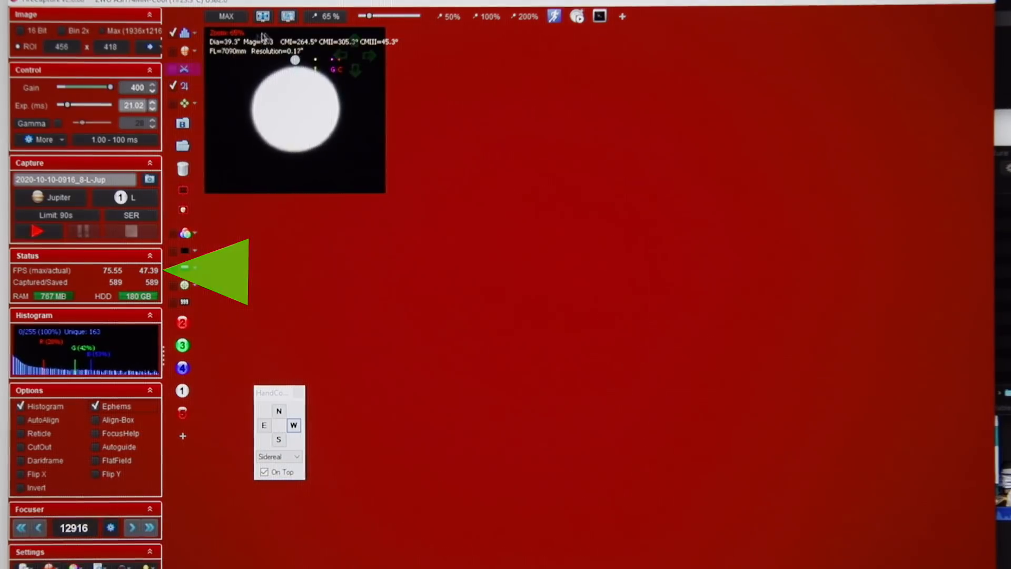
drag(109, 87, 89, 87)
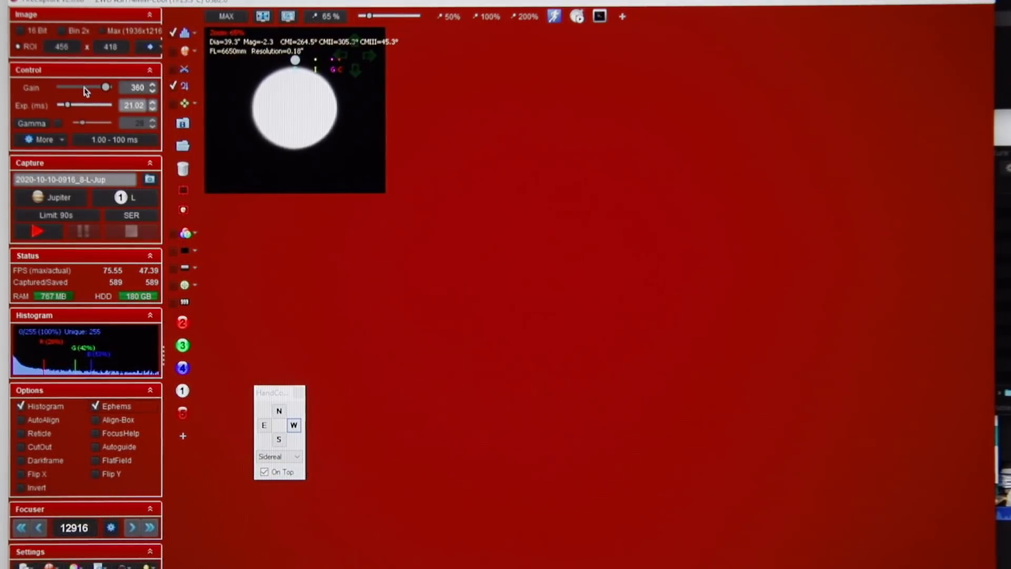
drag(106, 87, 80, 87)
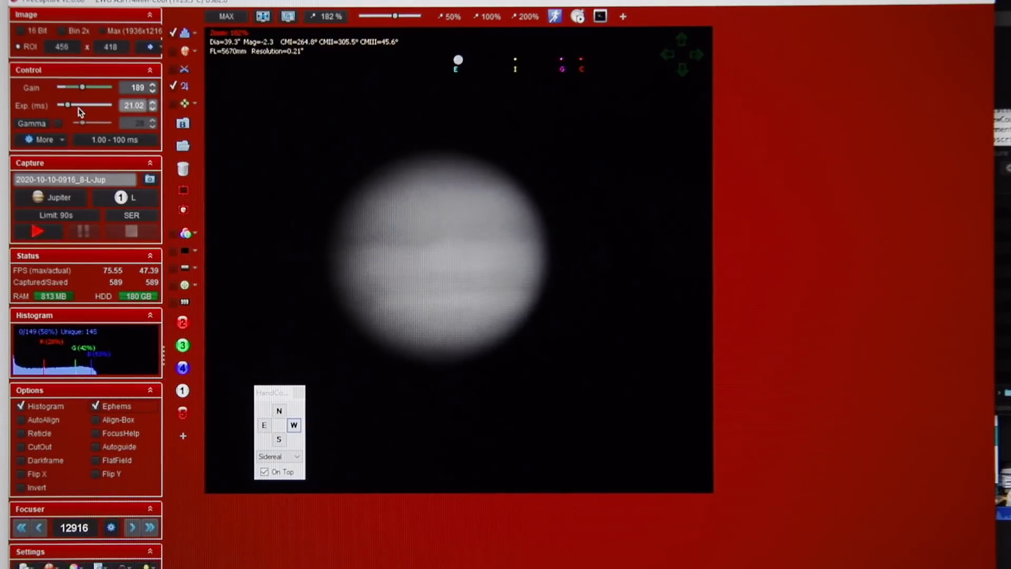
Step: Choose Jupiter from Available profiles, then close the extra camera settings
click(56, 198)
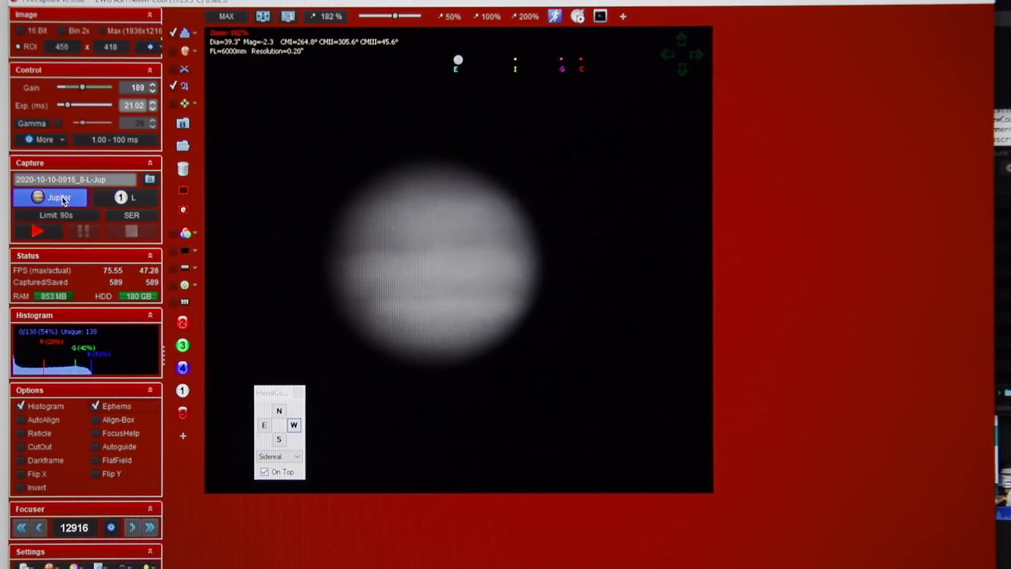
click(51, 197)
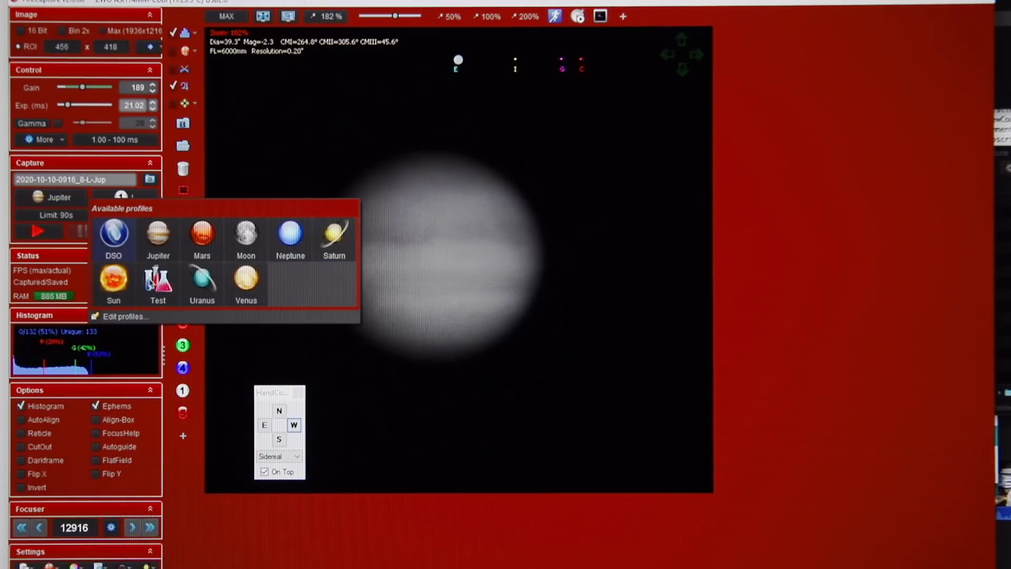
click(157, 234)
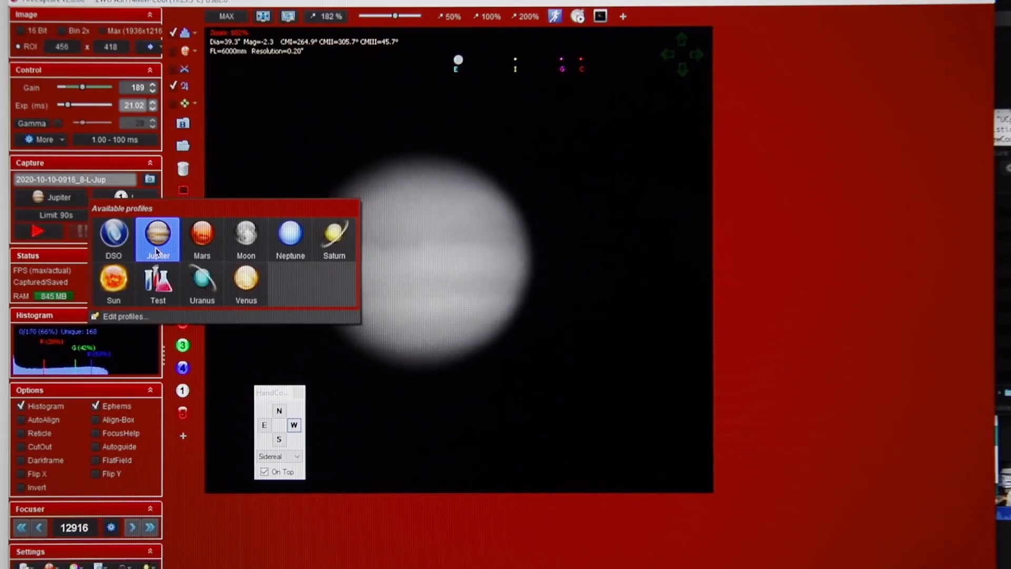
click(157, 233)
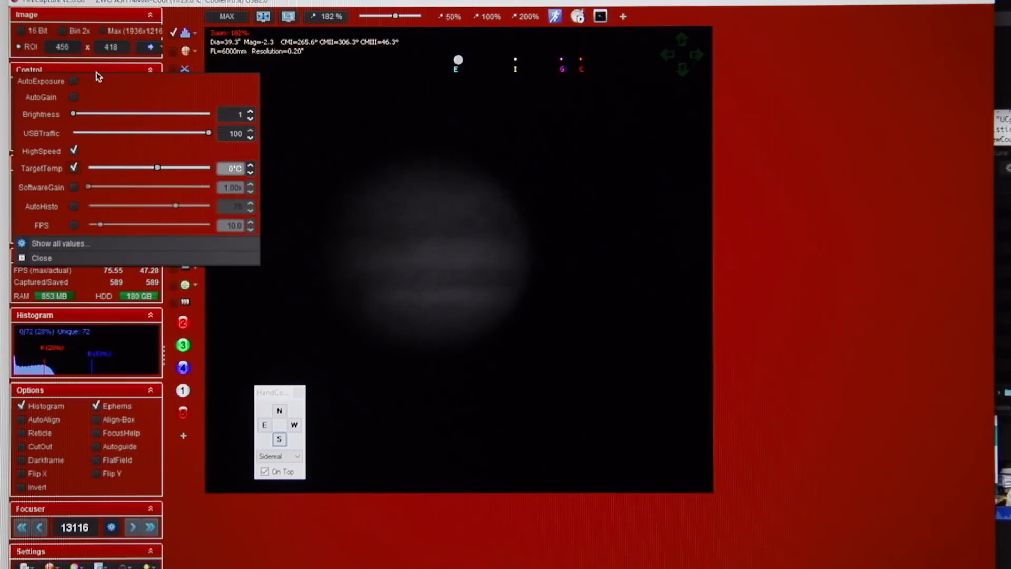
click(41, 258)
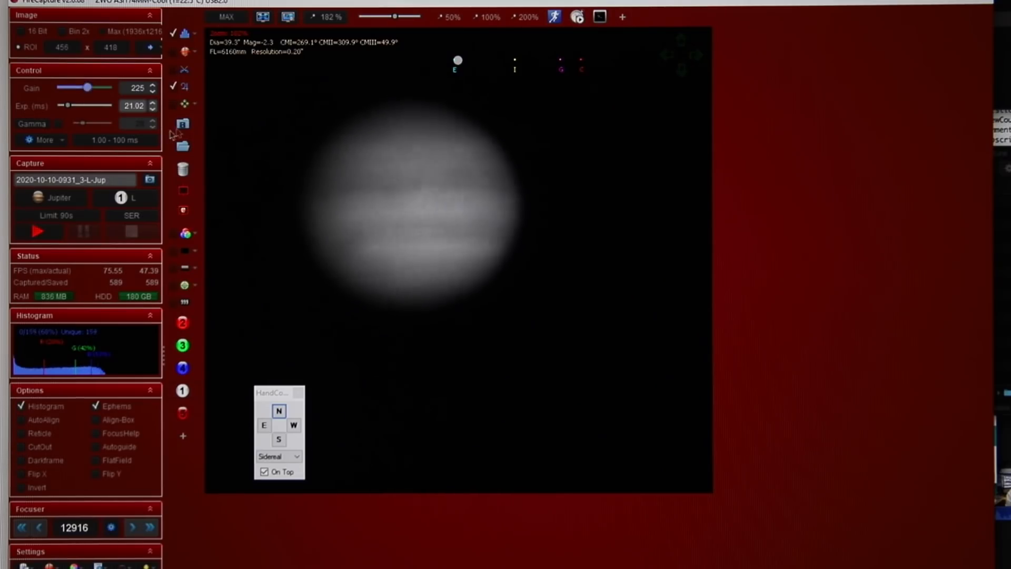
Step: Turn on AutoAlign, lower the gain, and nudge the mount south, west and east
click(22, 419)
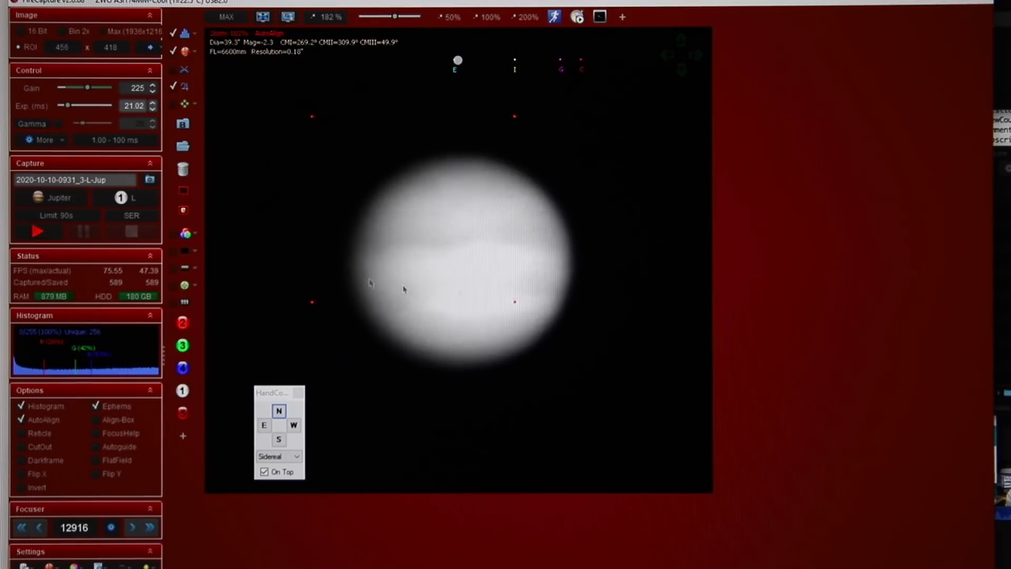
drag(87, 87, 80, 87)
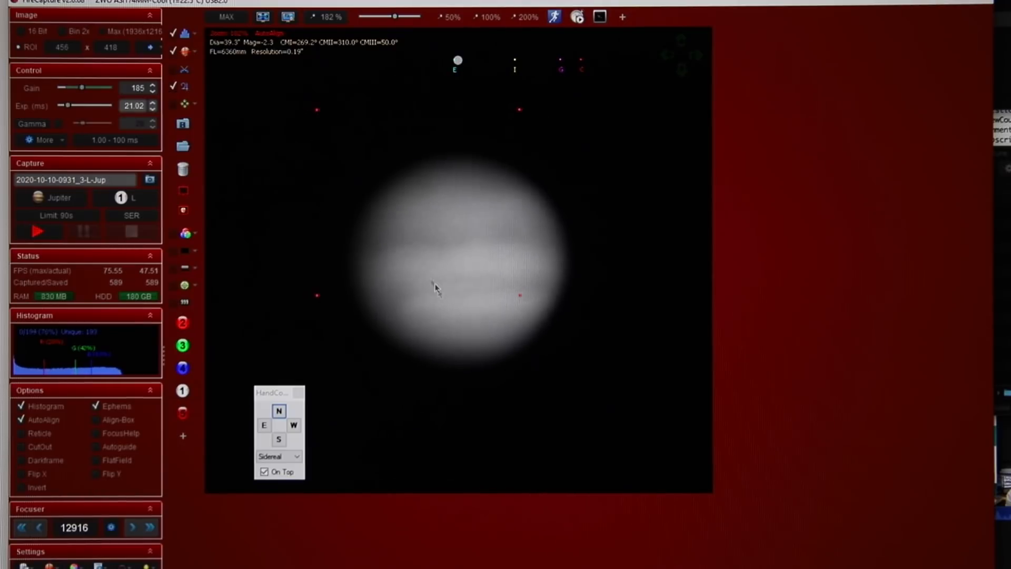
click(278, 439)
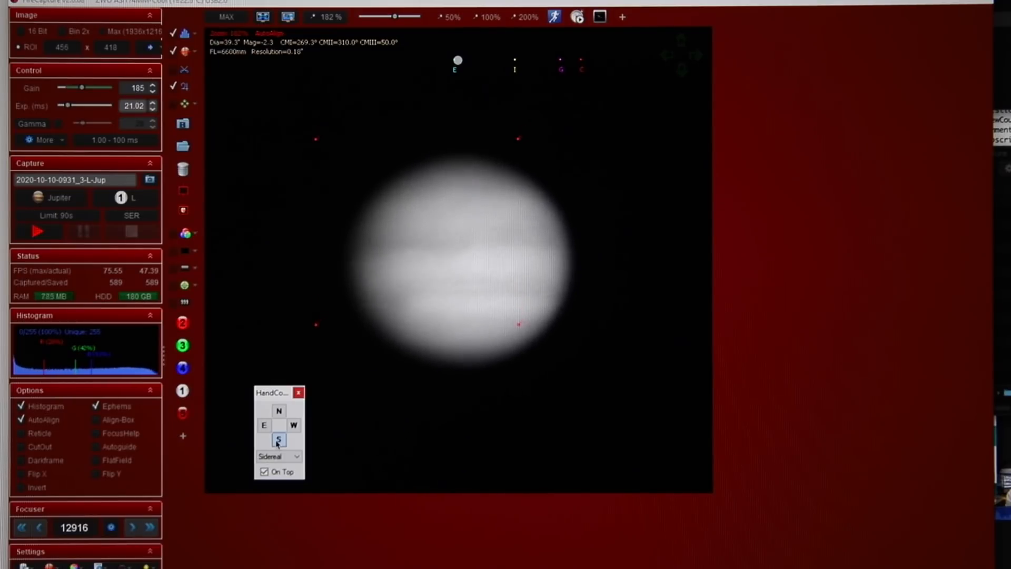
click(293, 425)
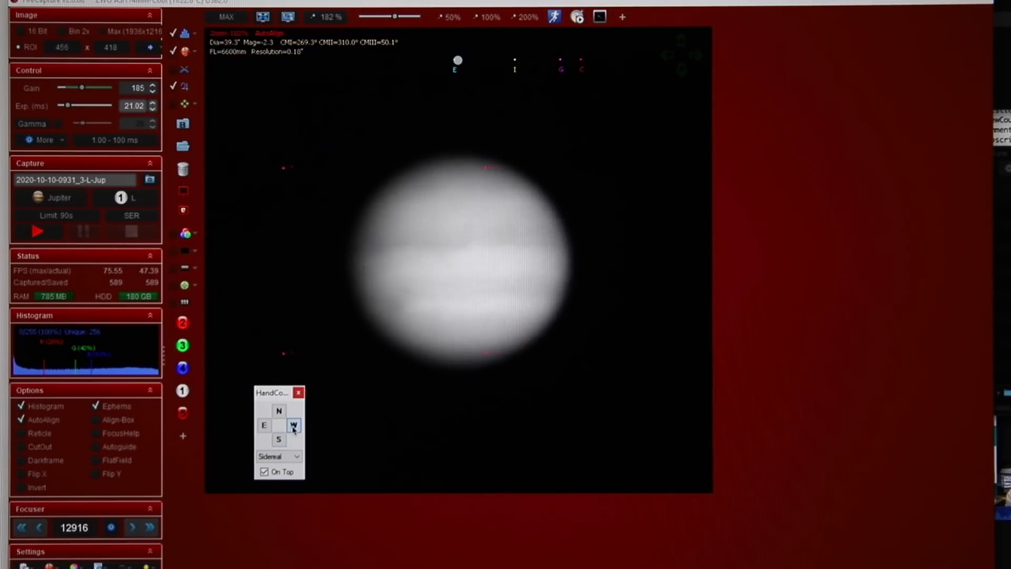
click(264, 425)
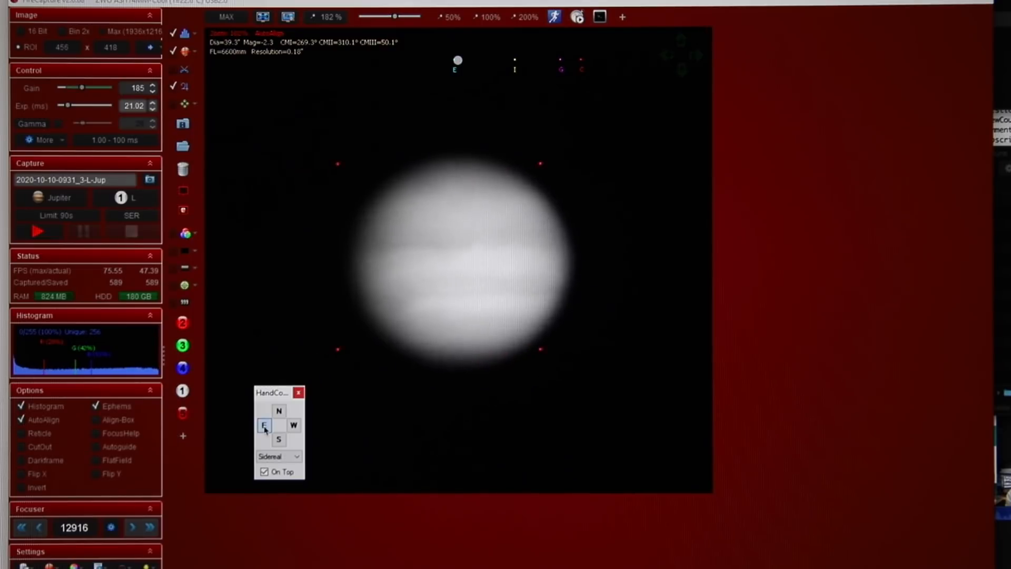
click(264, 425)
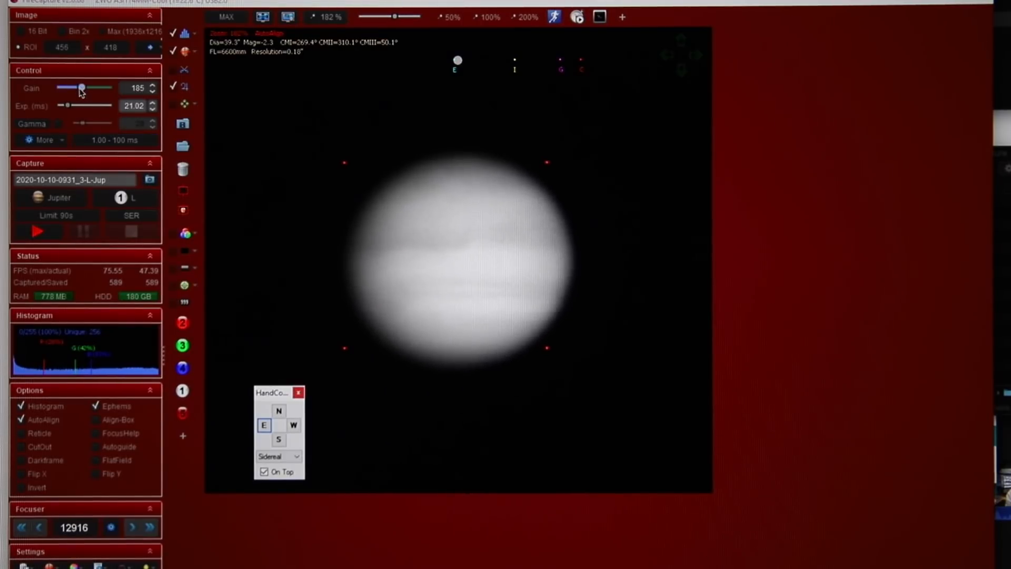
Step: Lower the gain to 162 and nudge the telescope east to recentre Jupiter
drag(83, 88, 78, 88)
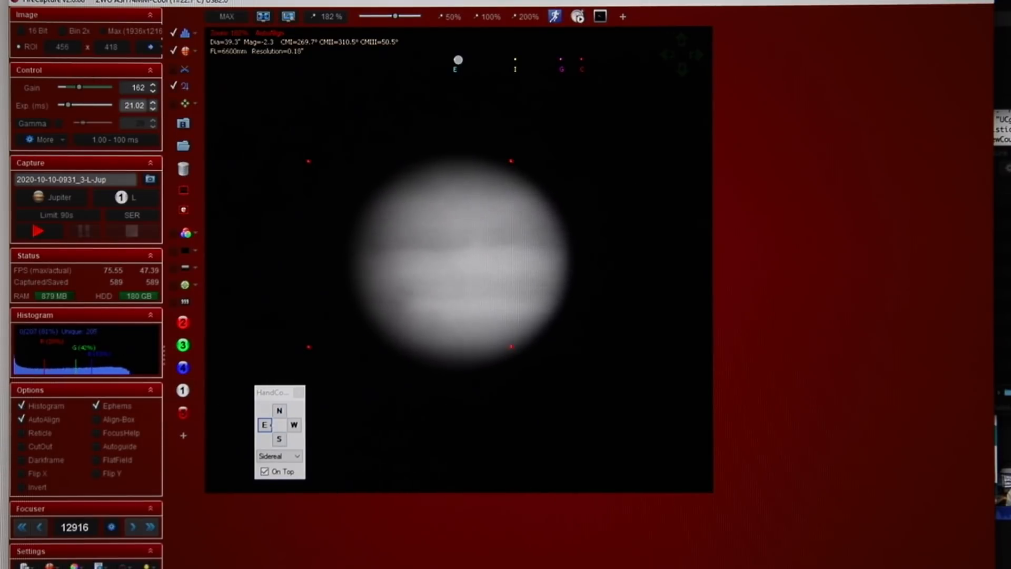
click(265, 425)
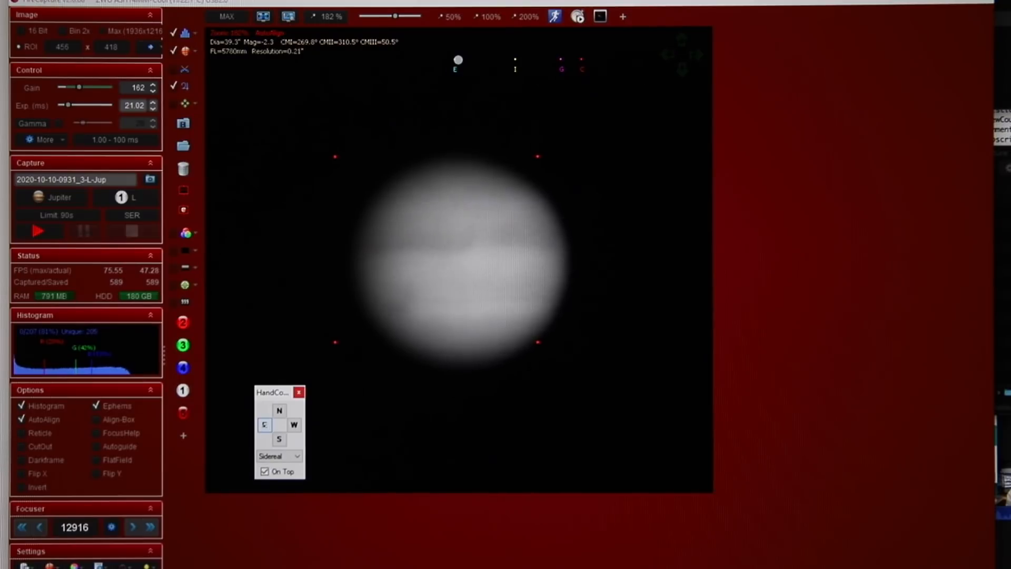
click(264, 425)
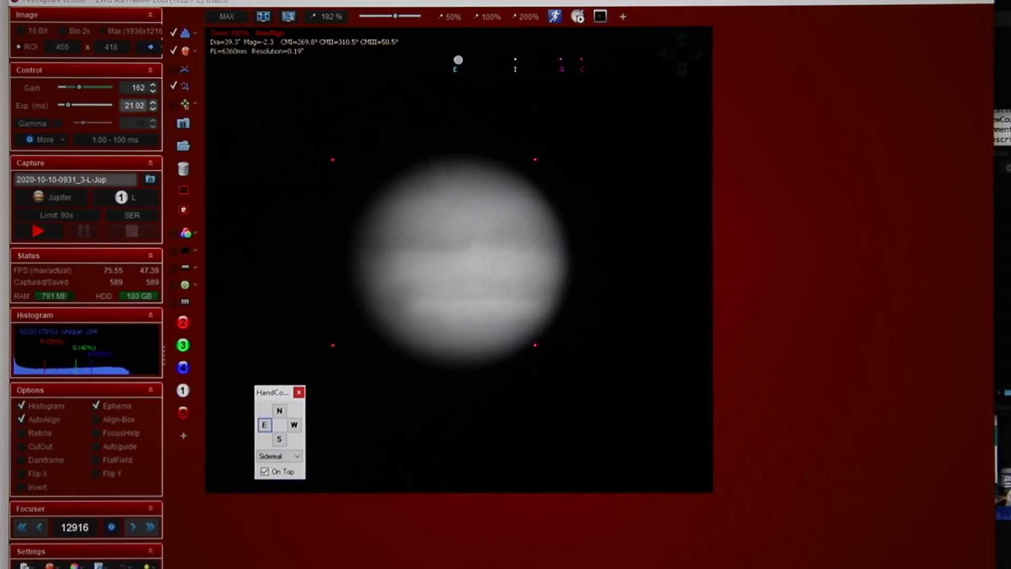
click(97, 446)
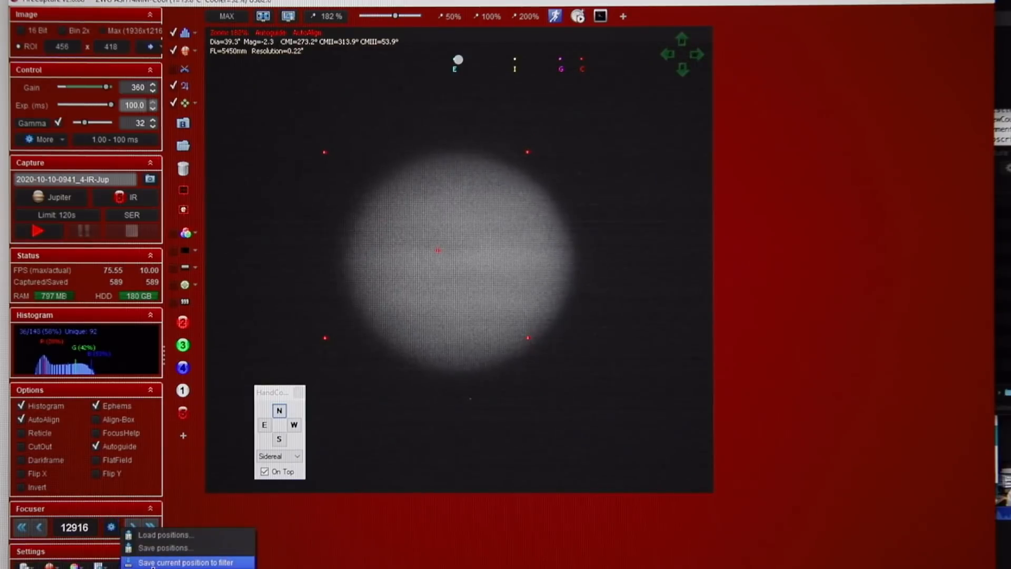
Step: Save IR focus at 12,916, check G and B positions, then nudge the telescope north
click(187, 562)
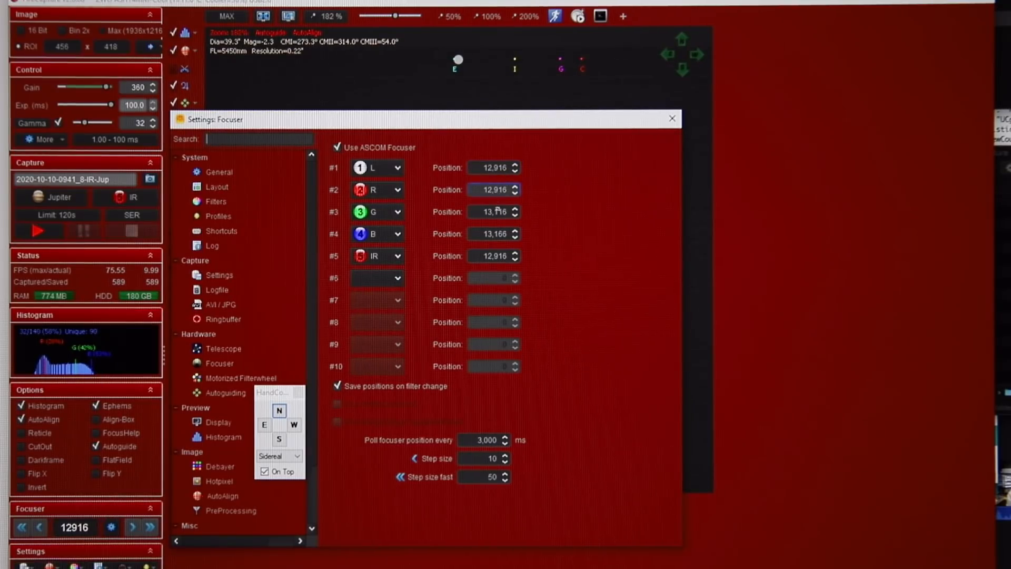
click(494, 167)
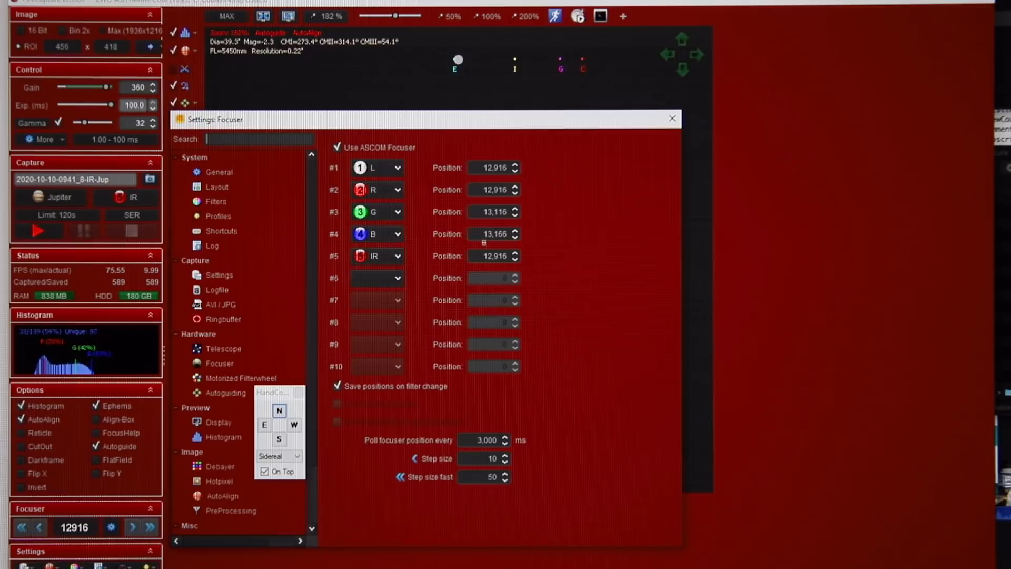
click(377, 234)
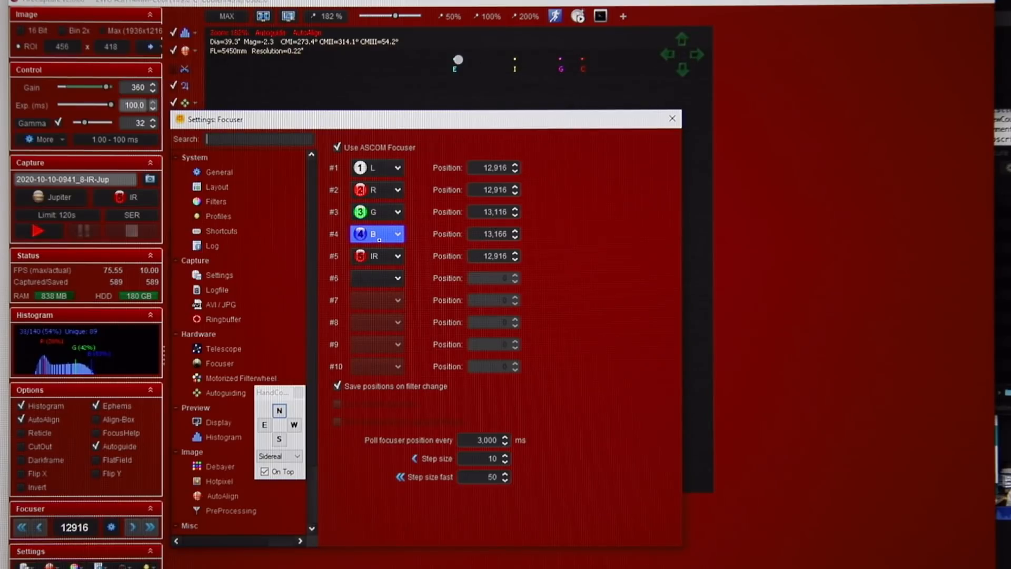
click(673, 119)
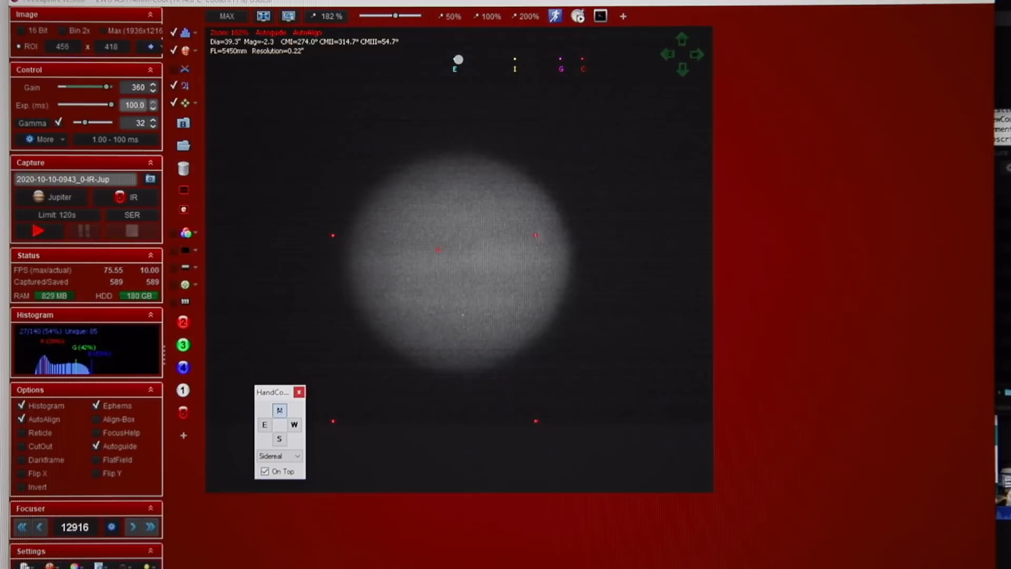
click(279, 410)
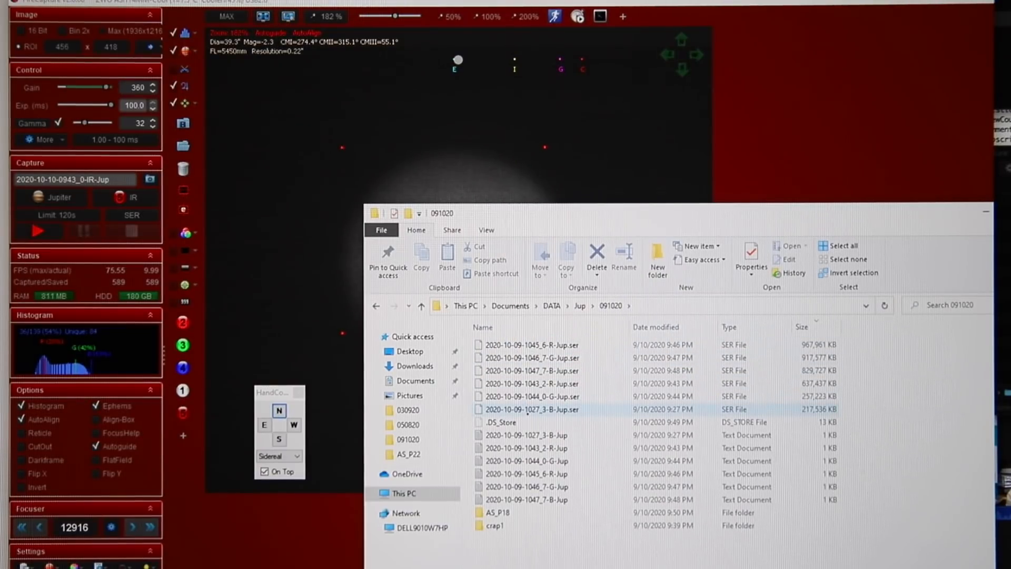
Step: Browse the 091020 SER recordings and select a green TIF in AS_P18
click(548, 358)
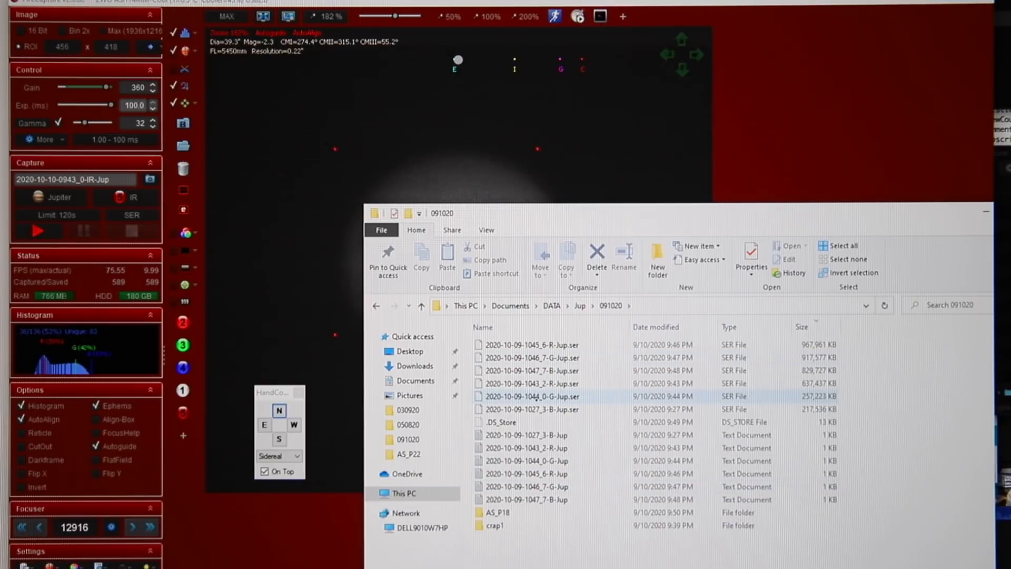
click(526, 461)
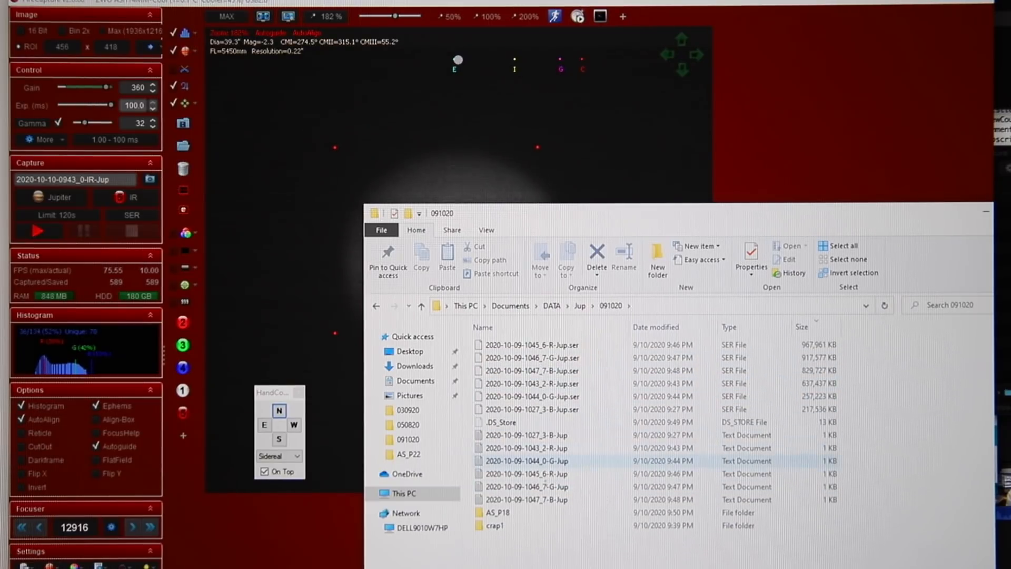
double_click(497, 512)
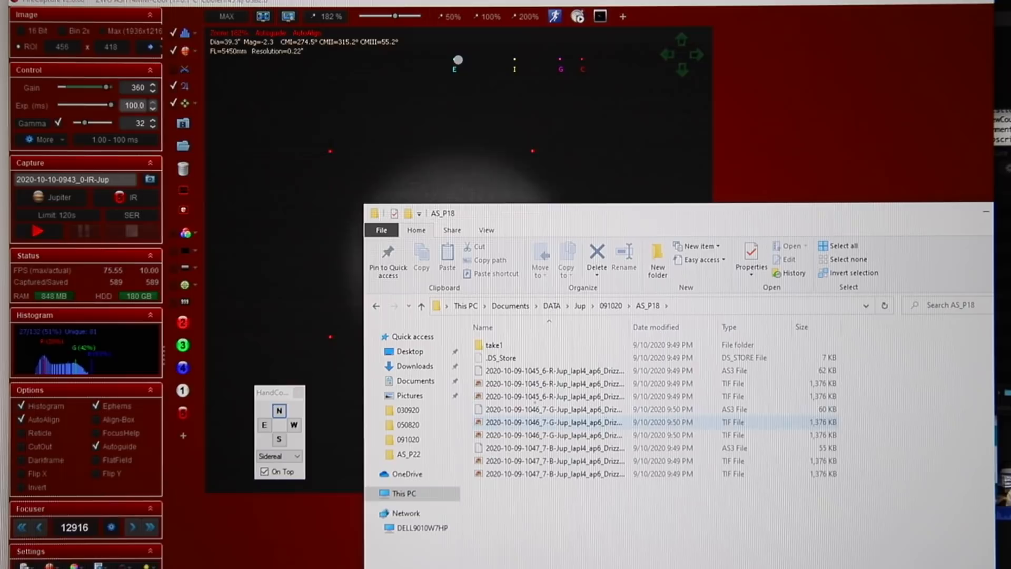
click(554, 383)
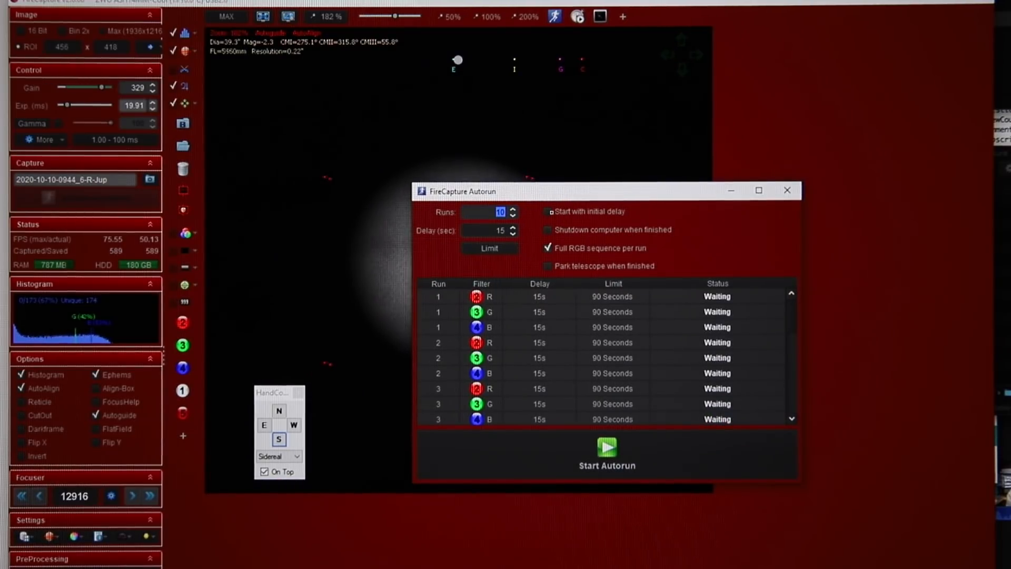
Step: Set Autorun to 1 run with a 90-second limit and start it
click(513, 215)
text(1)
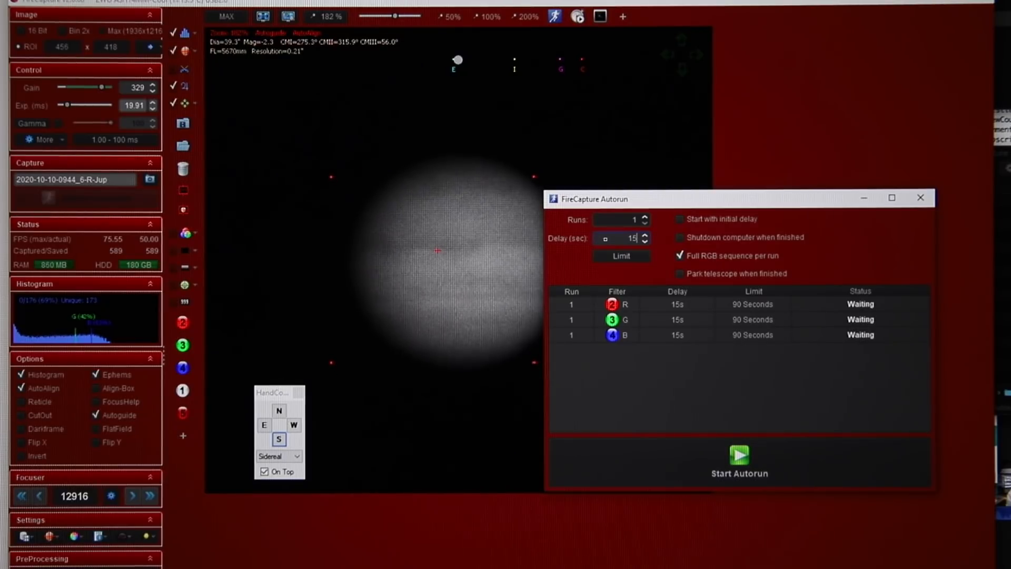
click(621, 256)
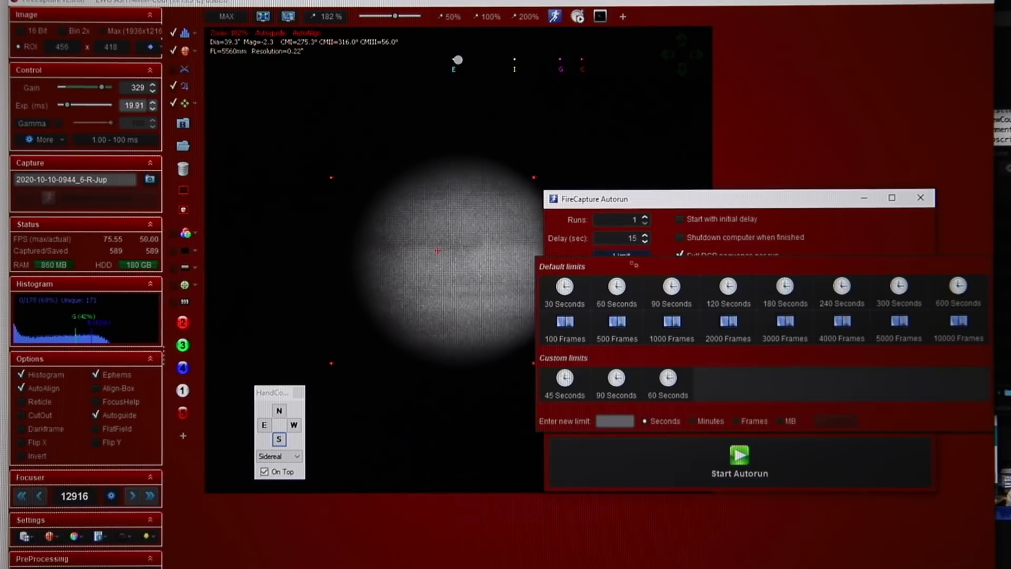
click(620, 256)
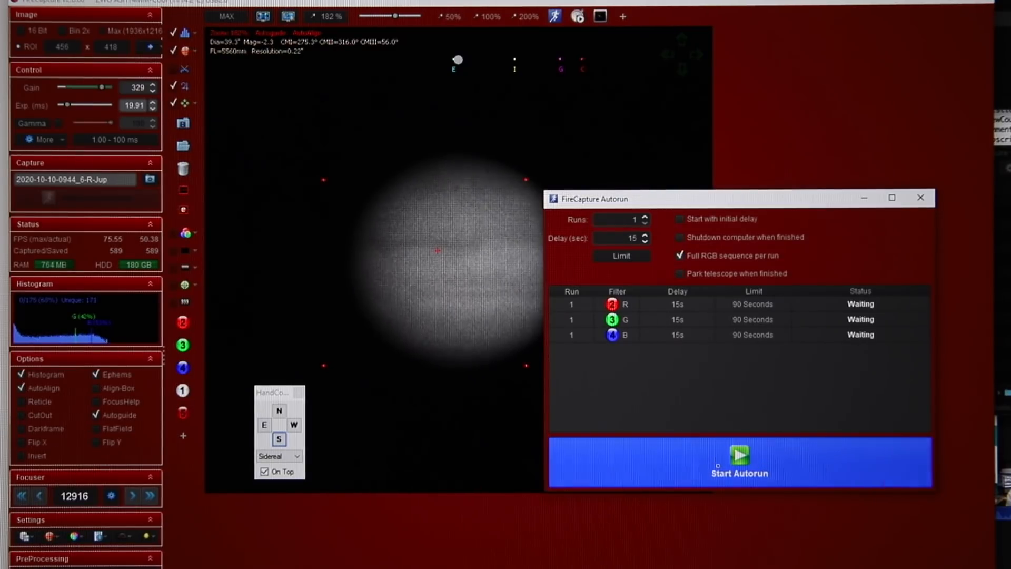
click(739, 463)
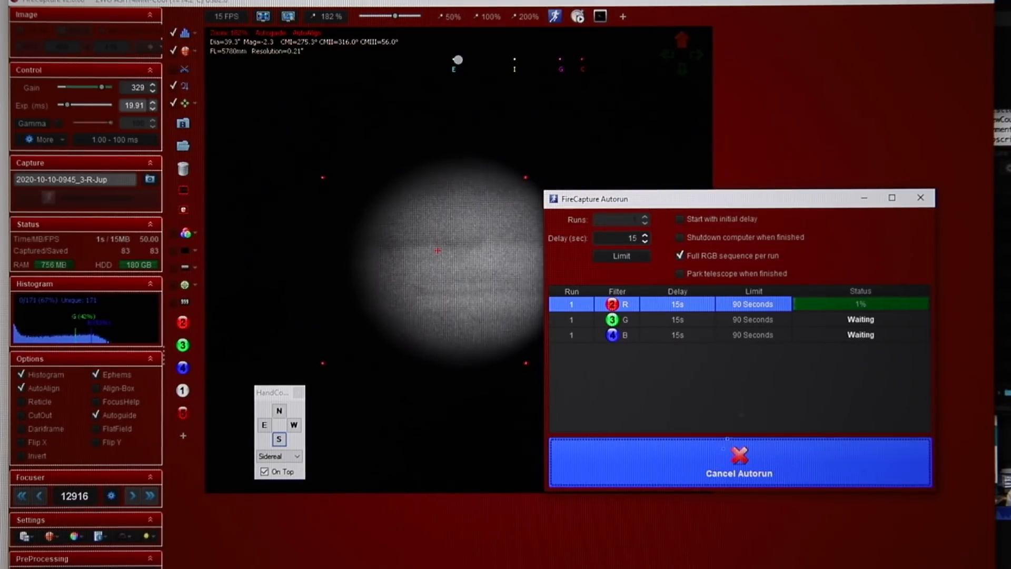